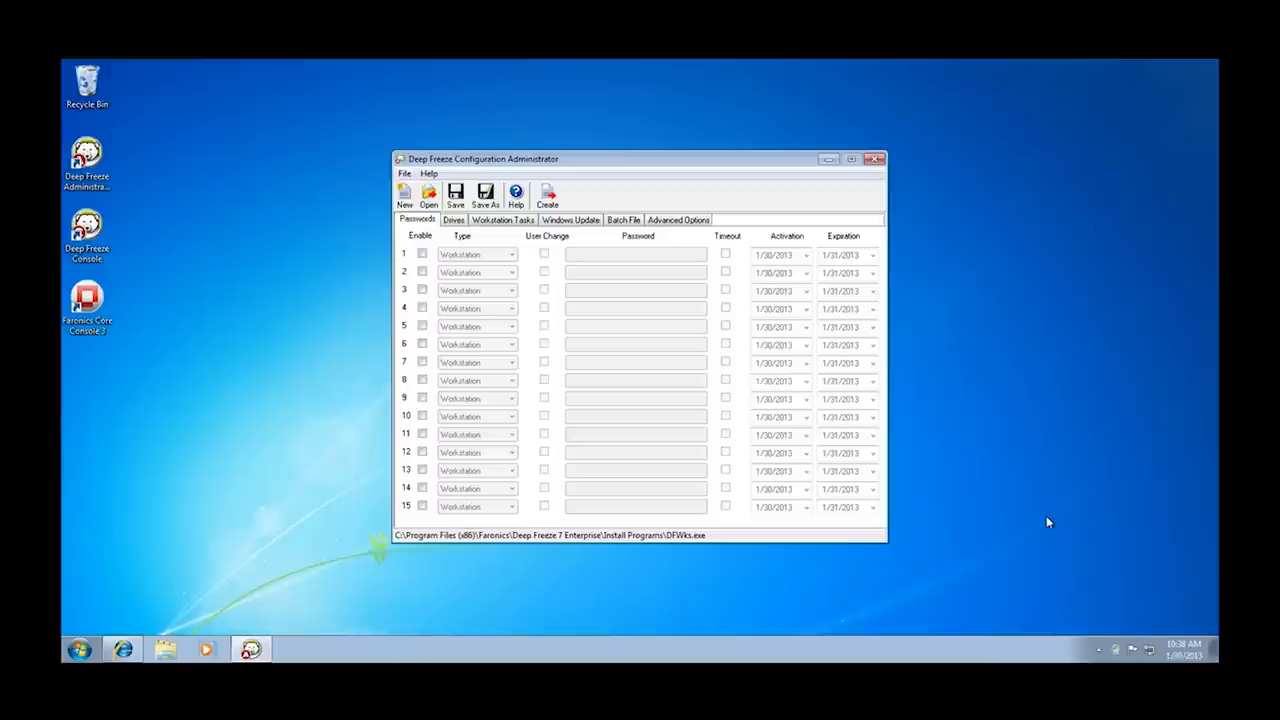
{"action": "mouse_move", "coordinate": [996, 524]}
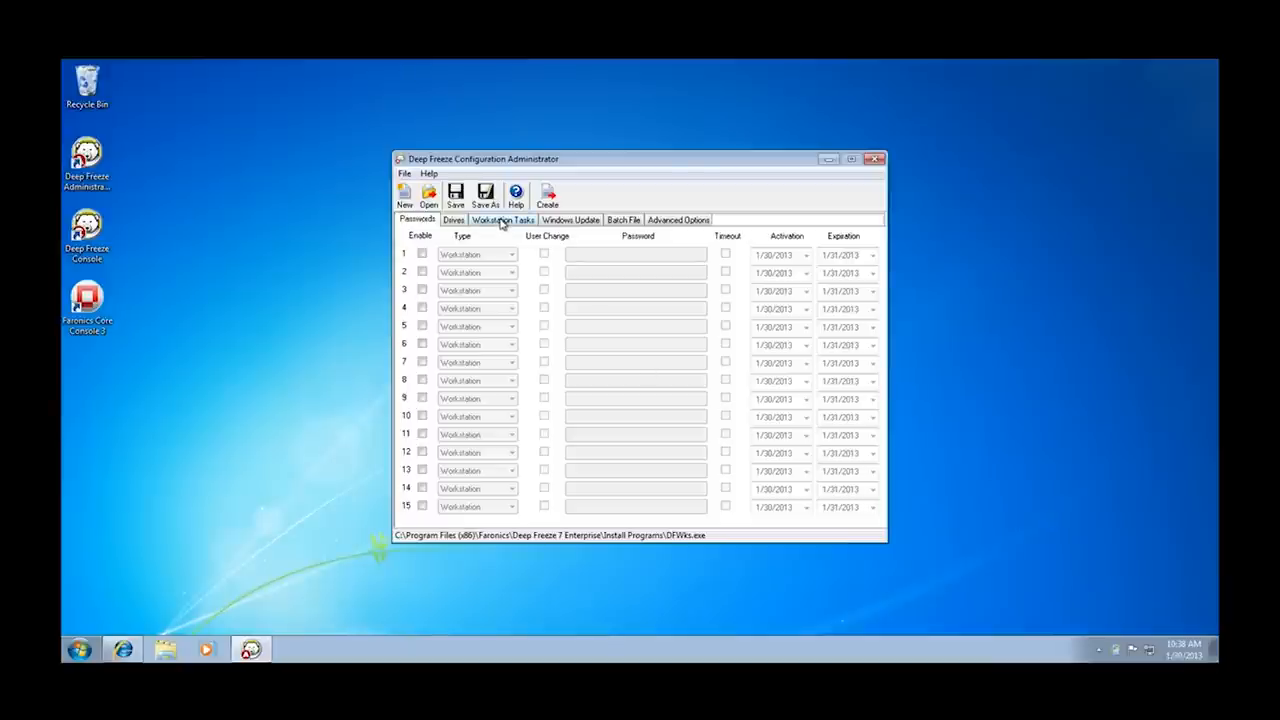
Show the Workstation Tasks list with the AV Update thawed period and AV Update2 batch file tasks.
{"action": "left_click", "coordinate": [502, 218]}
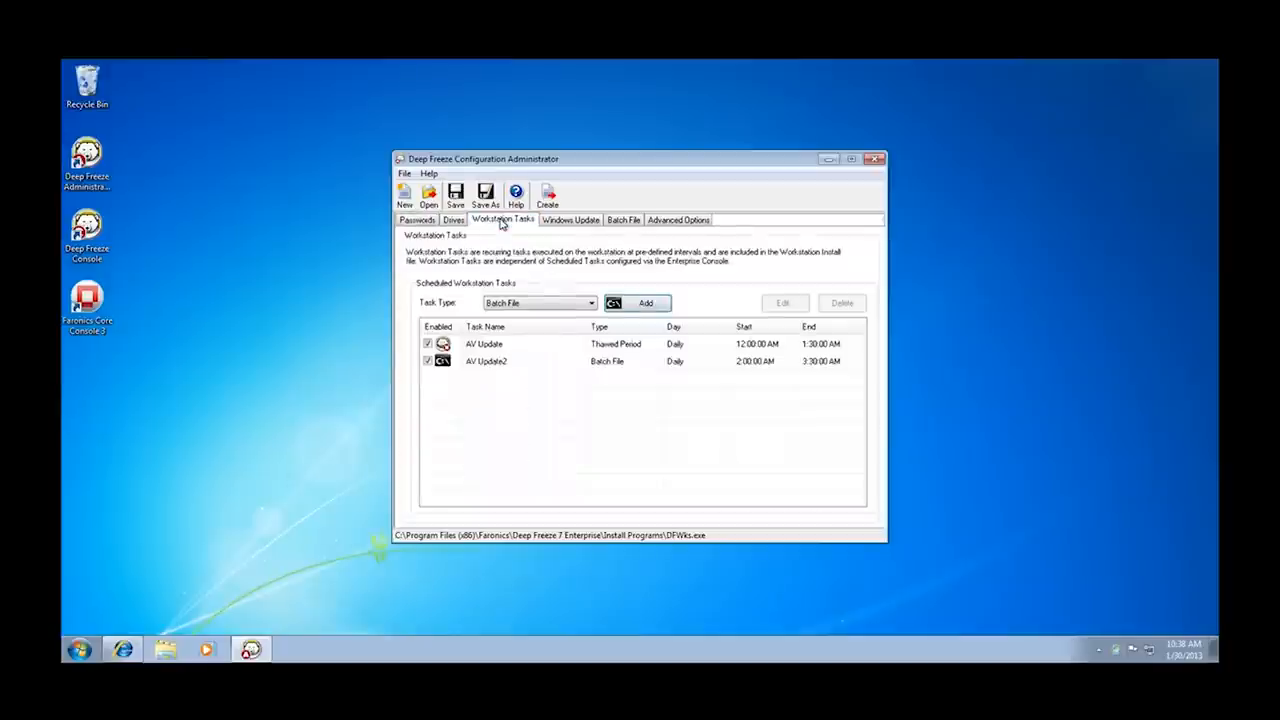
{"action": "left_click", "coordinate": [590, 304]}
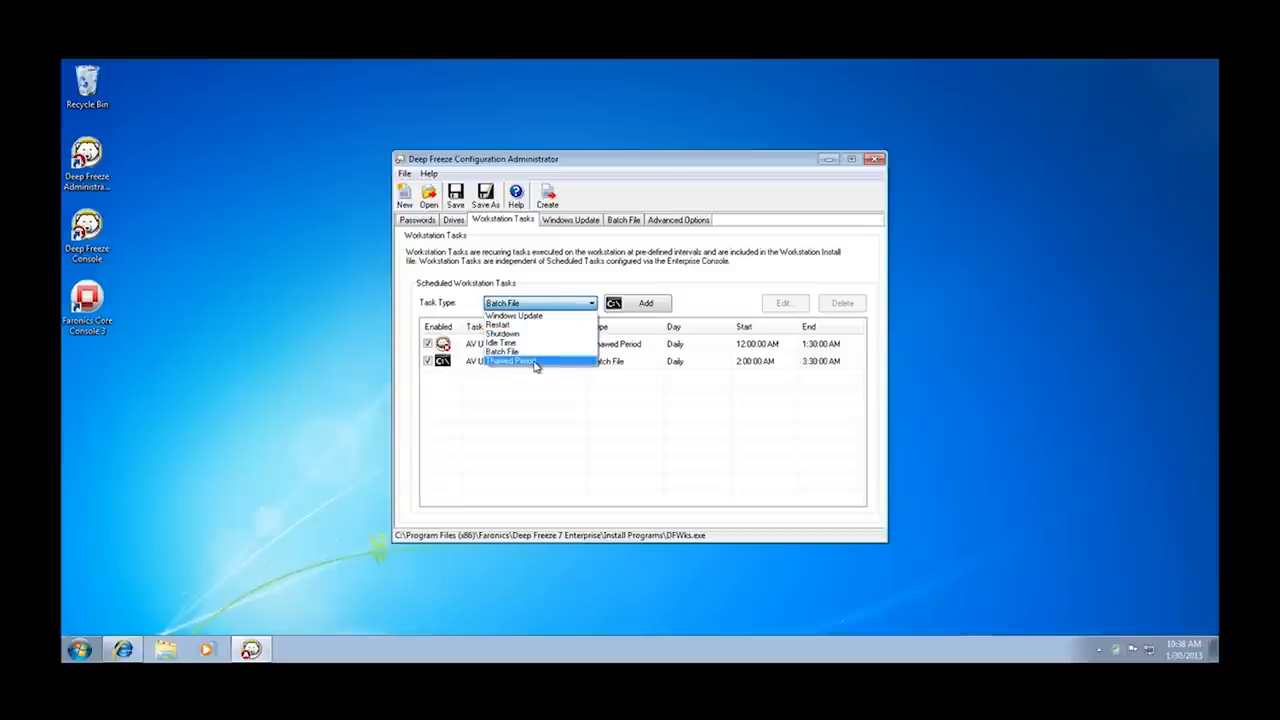
{"action": "mouse_move", "coordinate": [510, 350]}
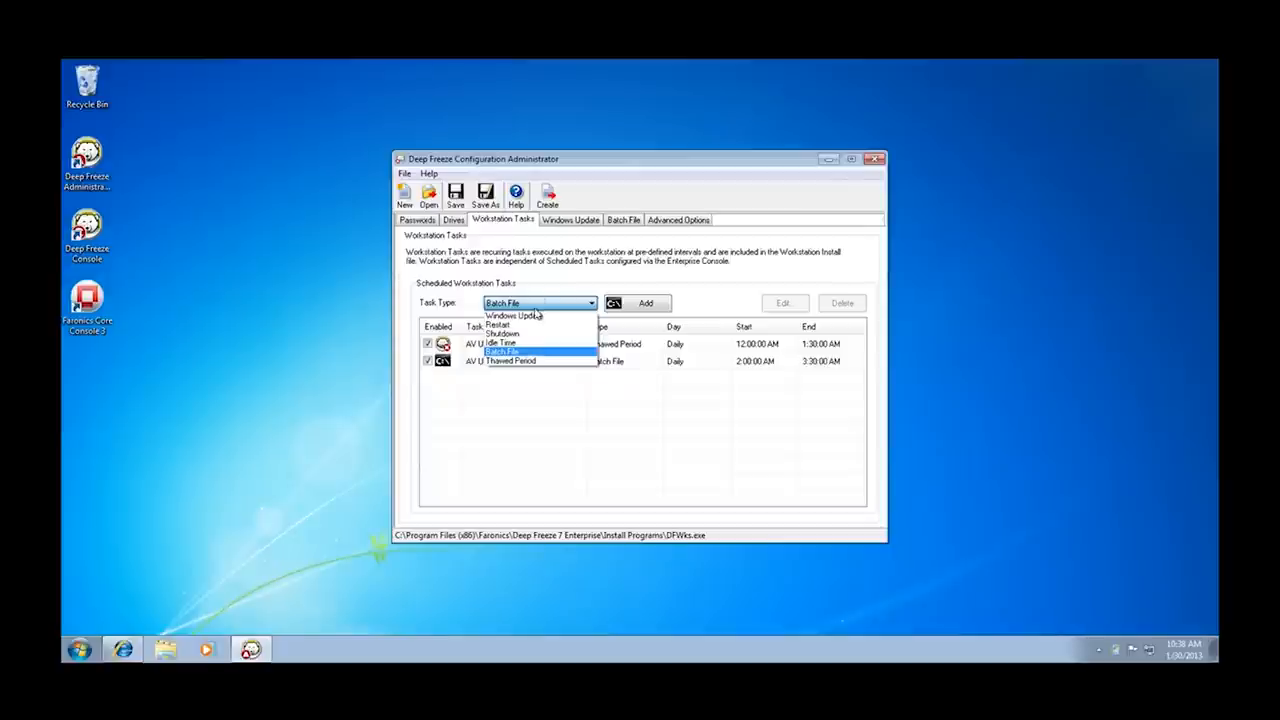
{"action": "mouse_move", "coordinate": [496, 324]}
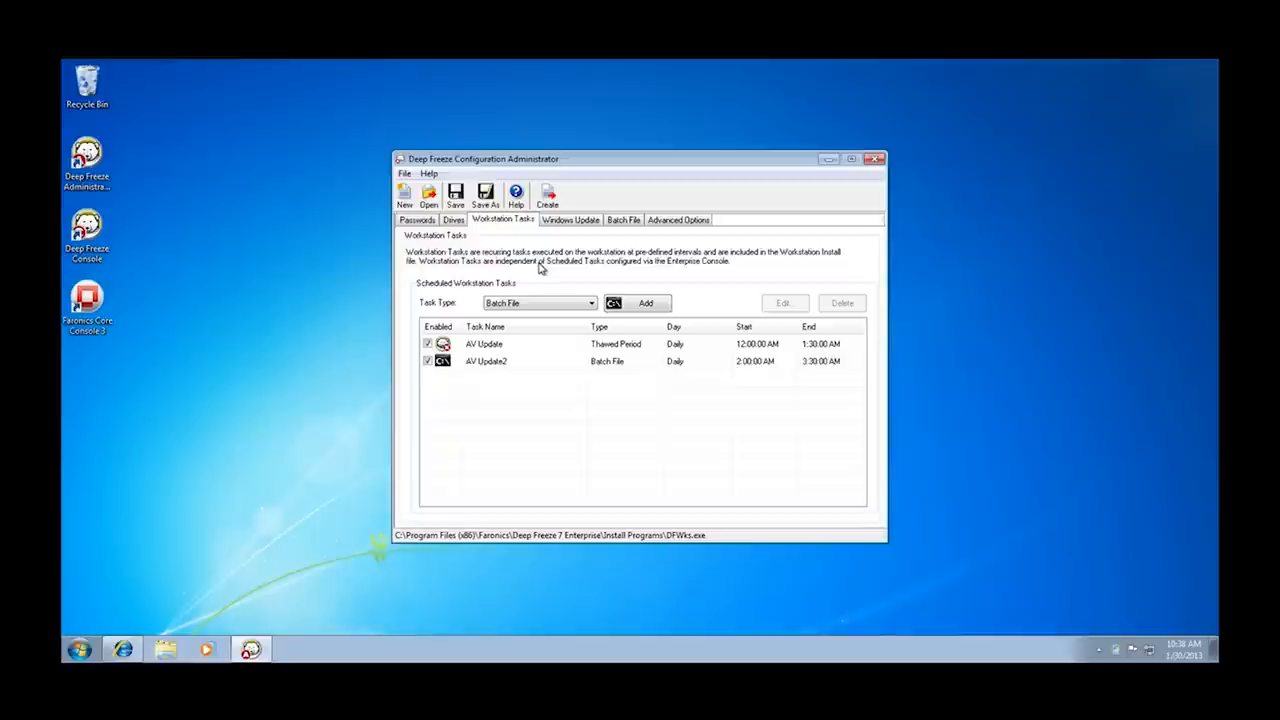
{"action": "double_click", "coordinate": [484, 344]}
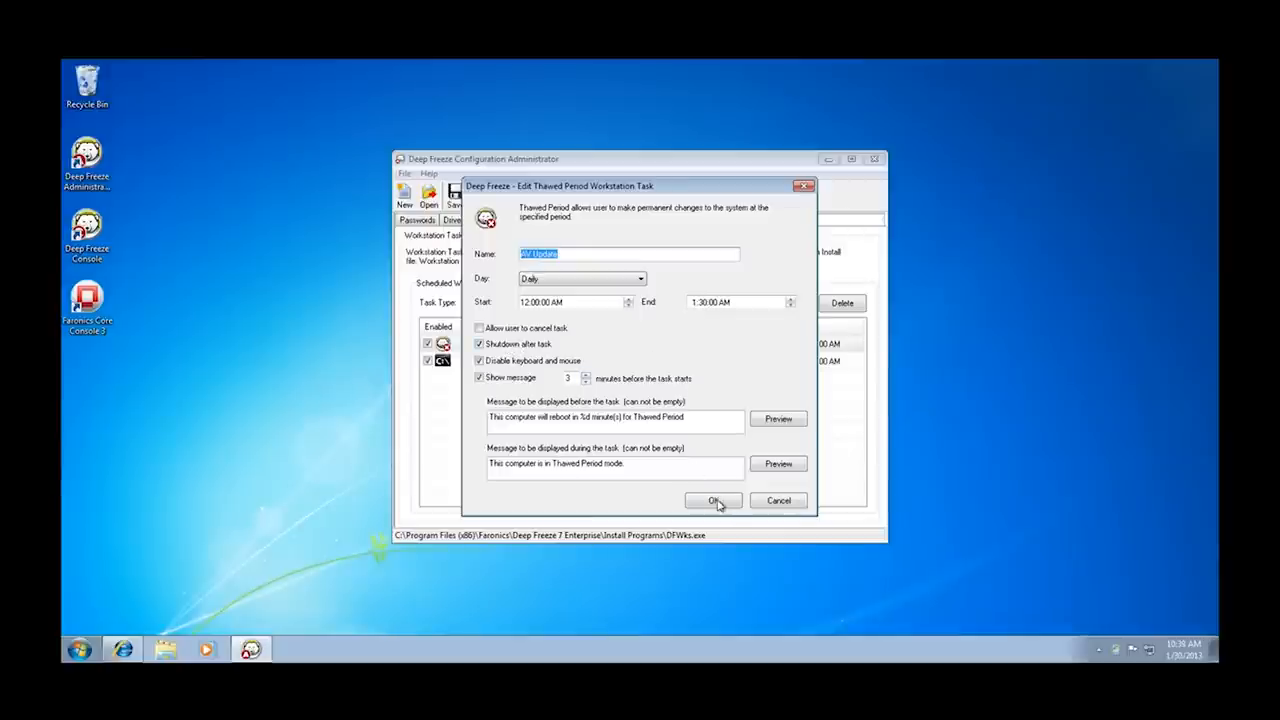
{"action": "left_click", "coordinate": [712, 500]}
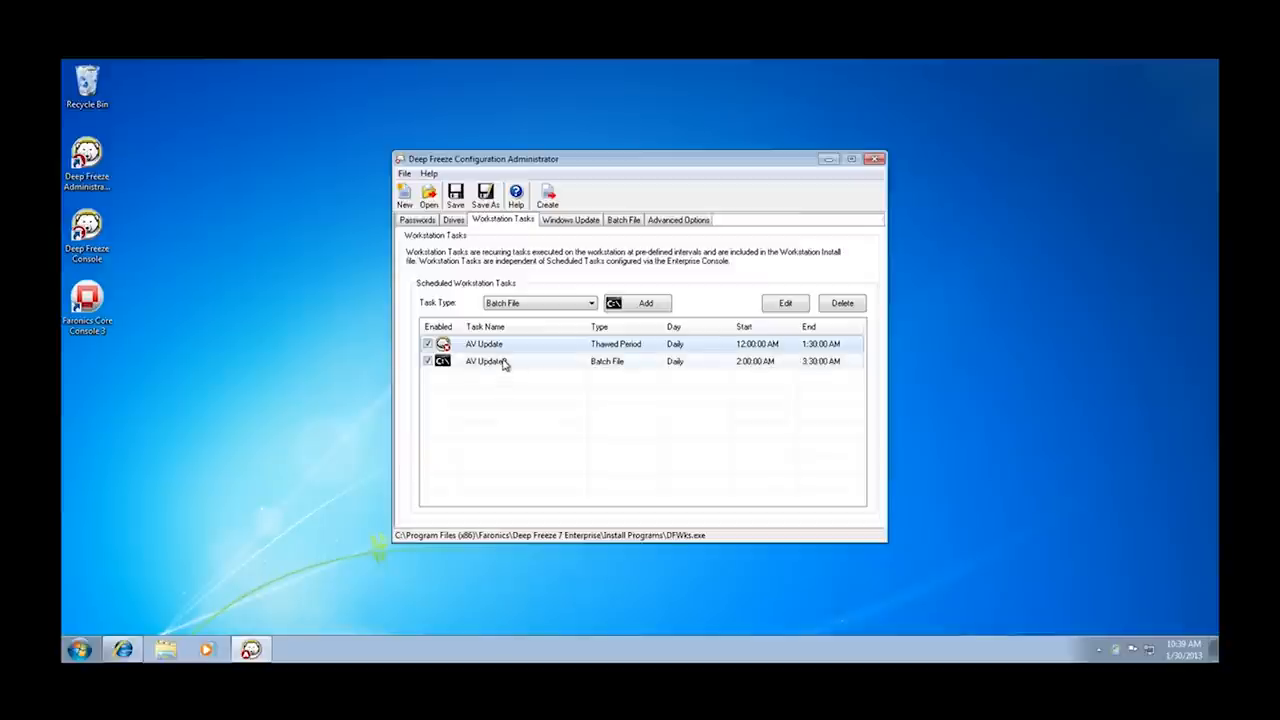
{"action": "left_click", "coordinate": [784, 304]}
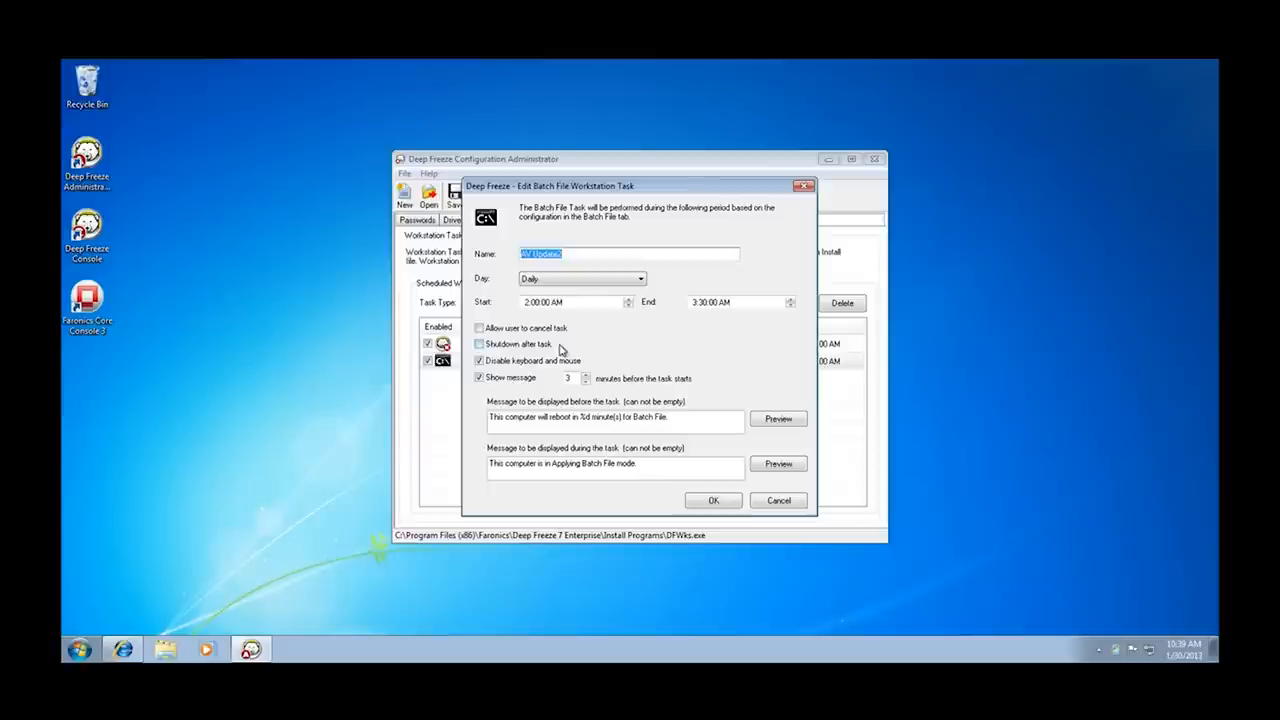
{"action": "mouse_move", "coordinate": [564, 348]}
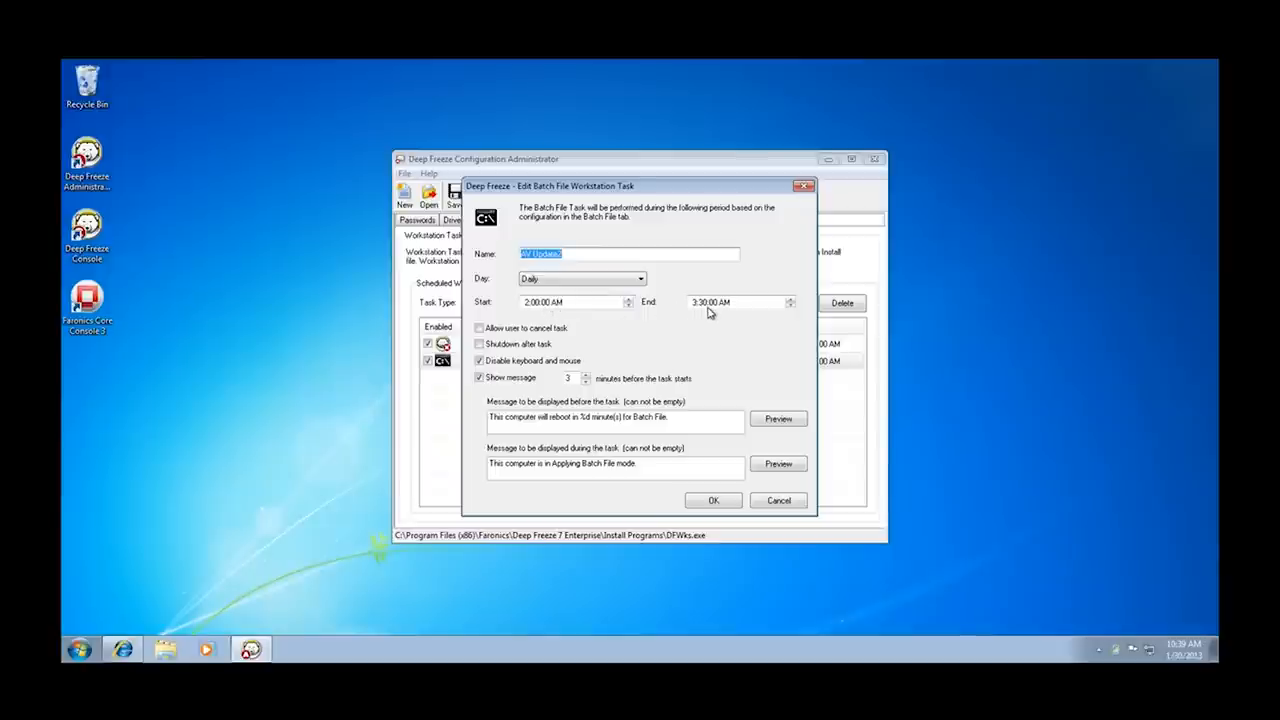
{"action": "left_click", "coordinate": [712, 500]}
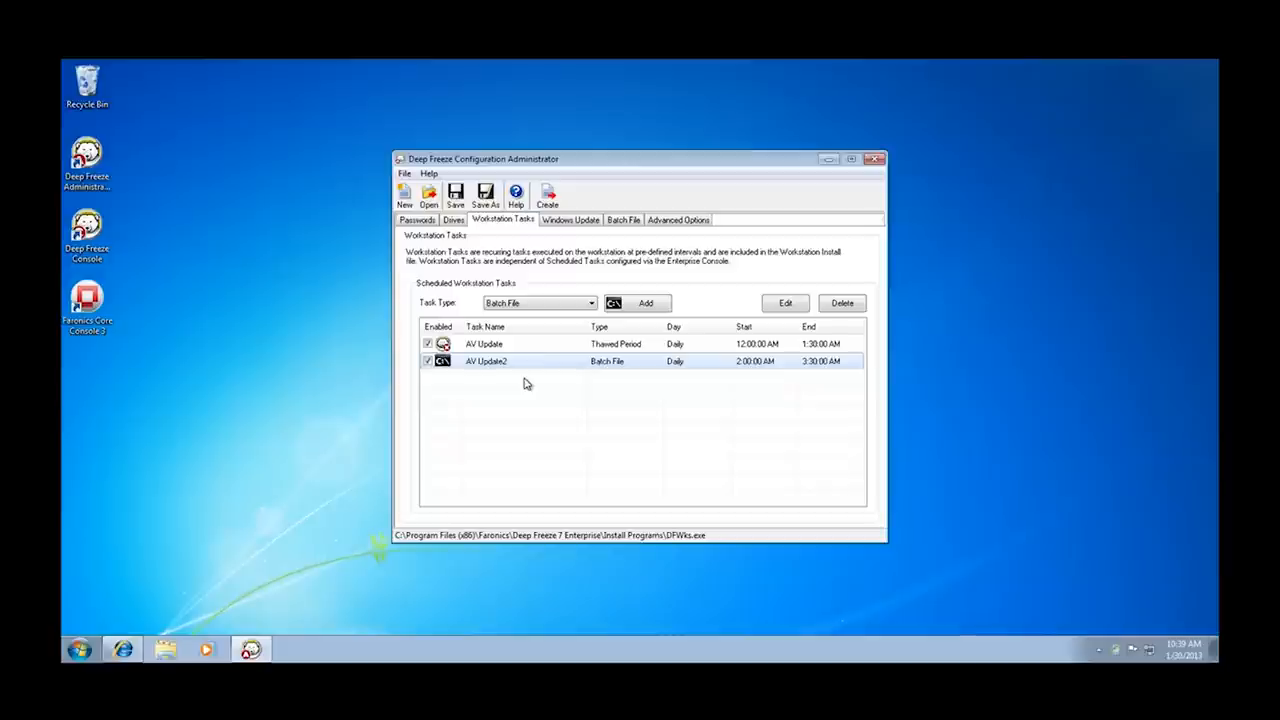
Review the LiveUpdate batch commands, then close the tool saving the configuration file.
{"action": "left_click", "coordinate": [624, 218]}
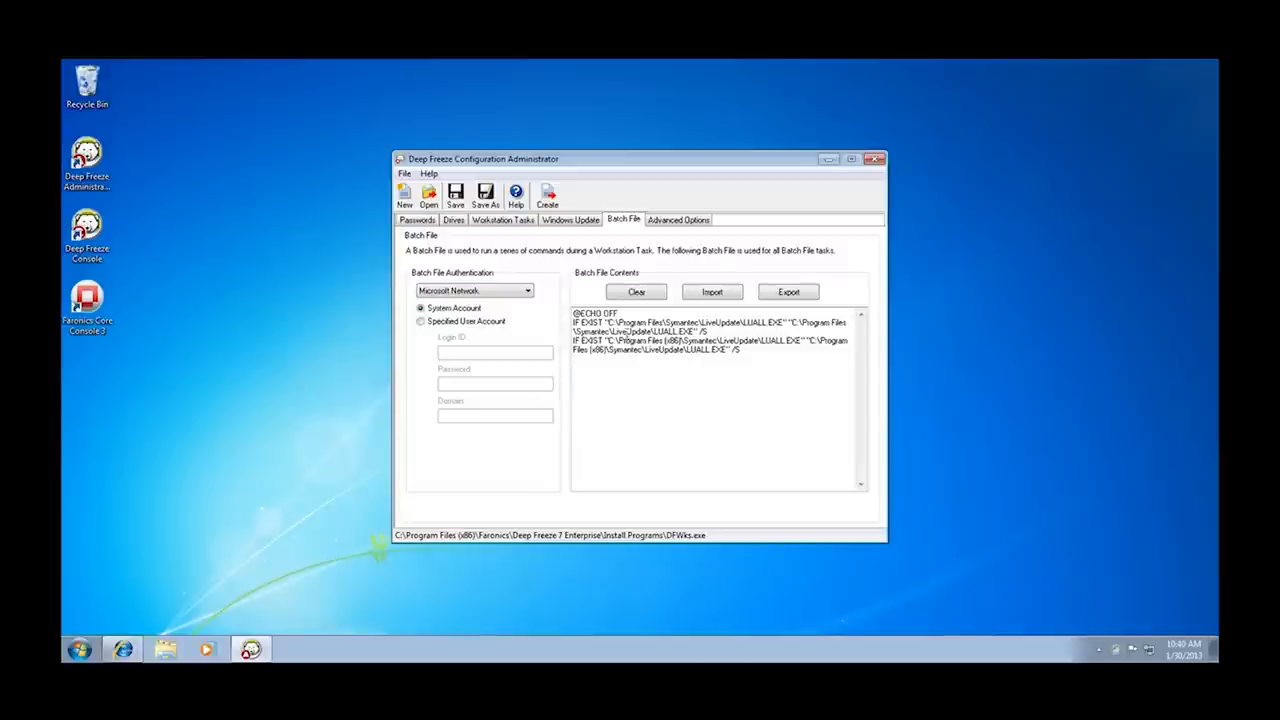
{"action": "left_click", "coordinate": [874, 160]}
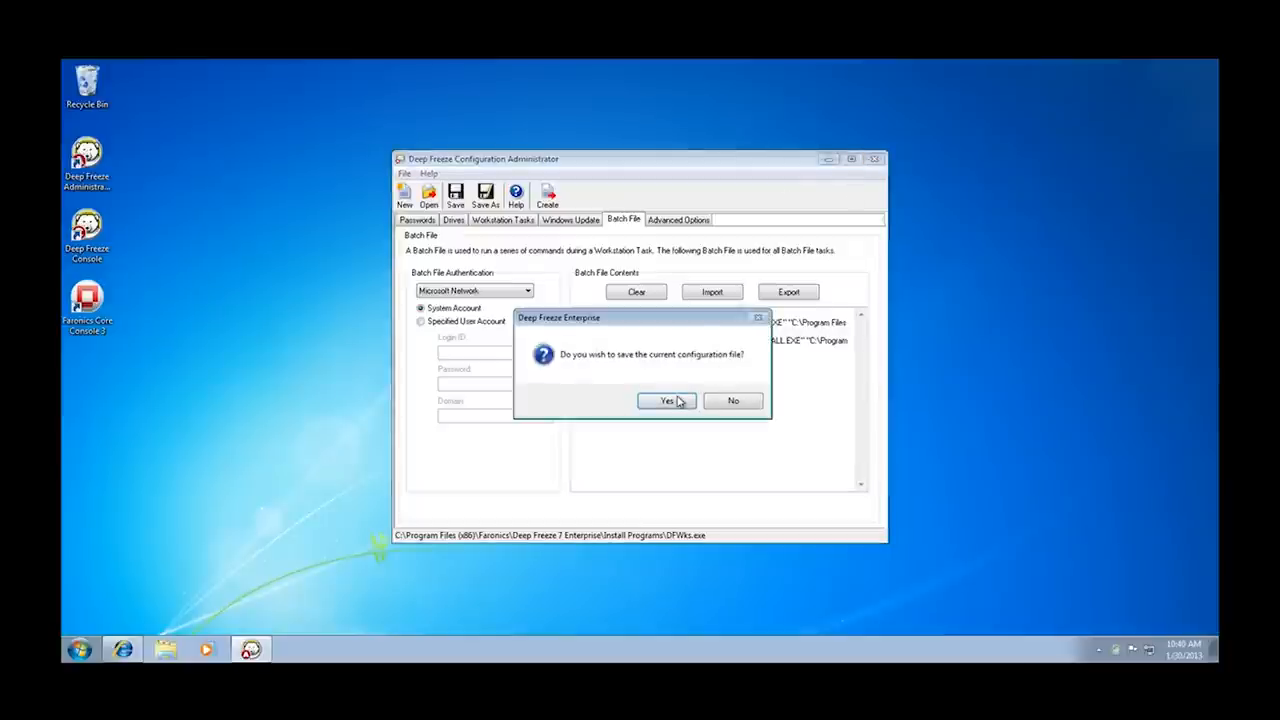
{"action": "left_click", "coordinate": [664, 400]}
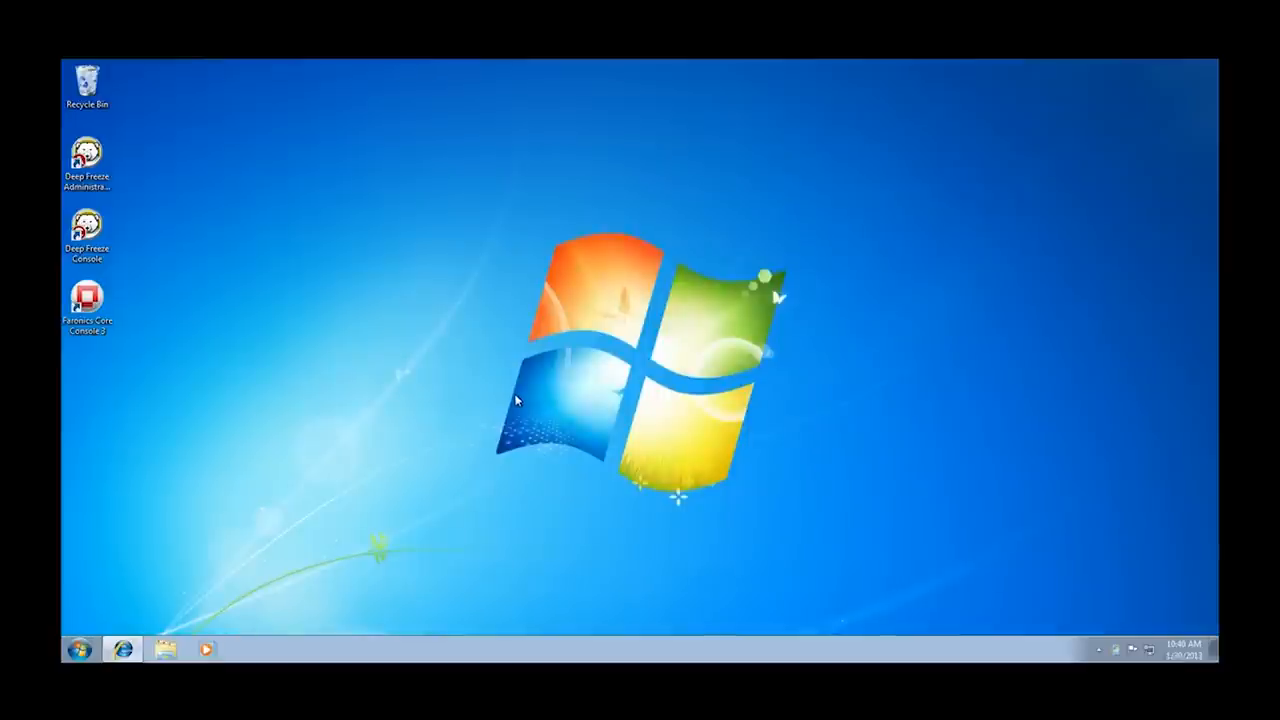
{"action": "mouse_move", "coordinate": [484, 400]}
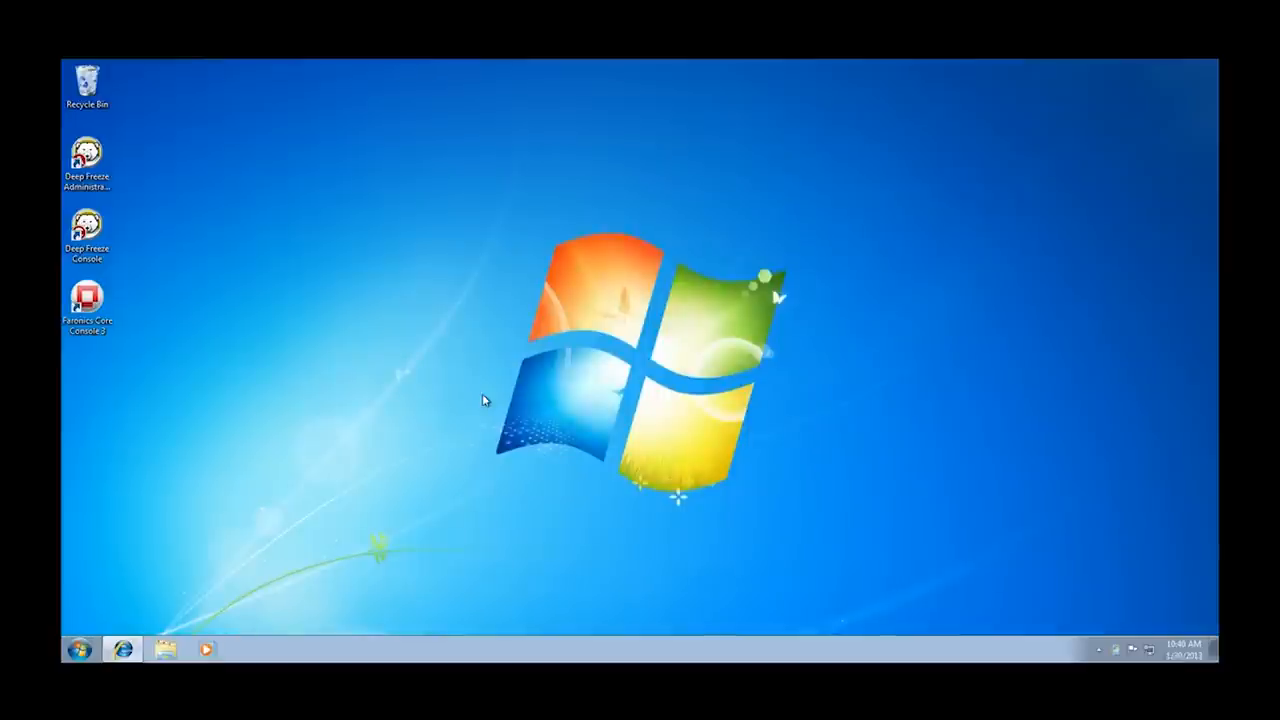
Launch the Enterprise Console, expand the network and select the frozen CLIENT workstation.
{"action": "left_click", "coordinate": [88, 236]}
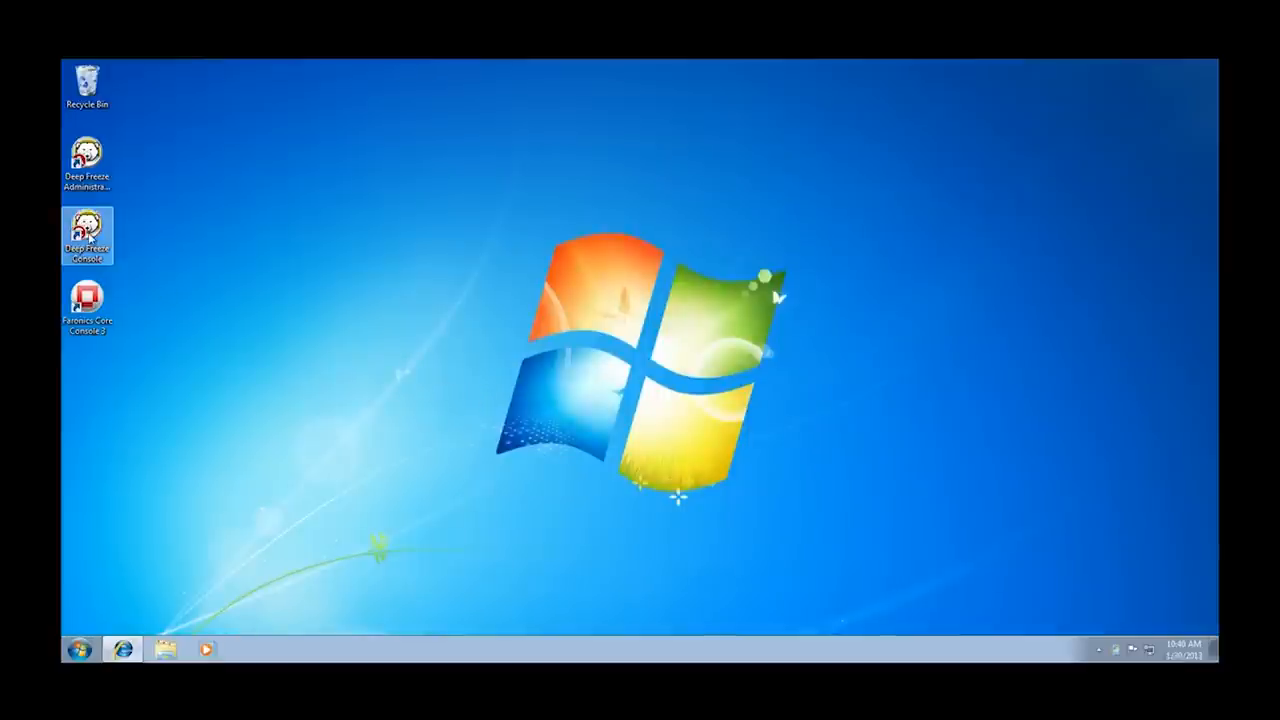
{"action": "double_click", "coordinate": [88, 236]}
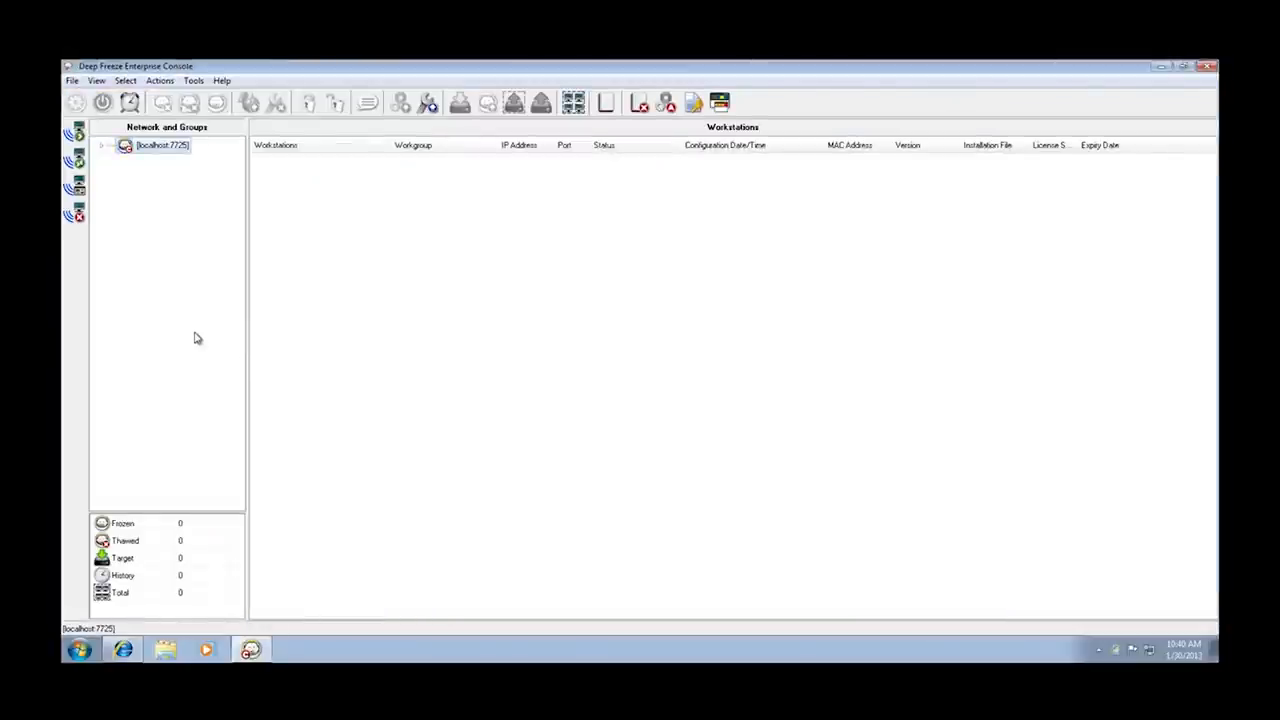
{"action": "left_click", "coordinate": [104, 144]}
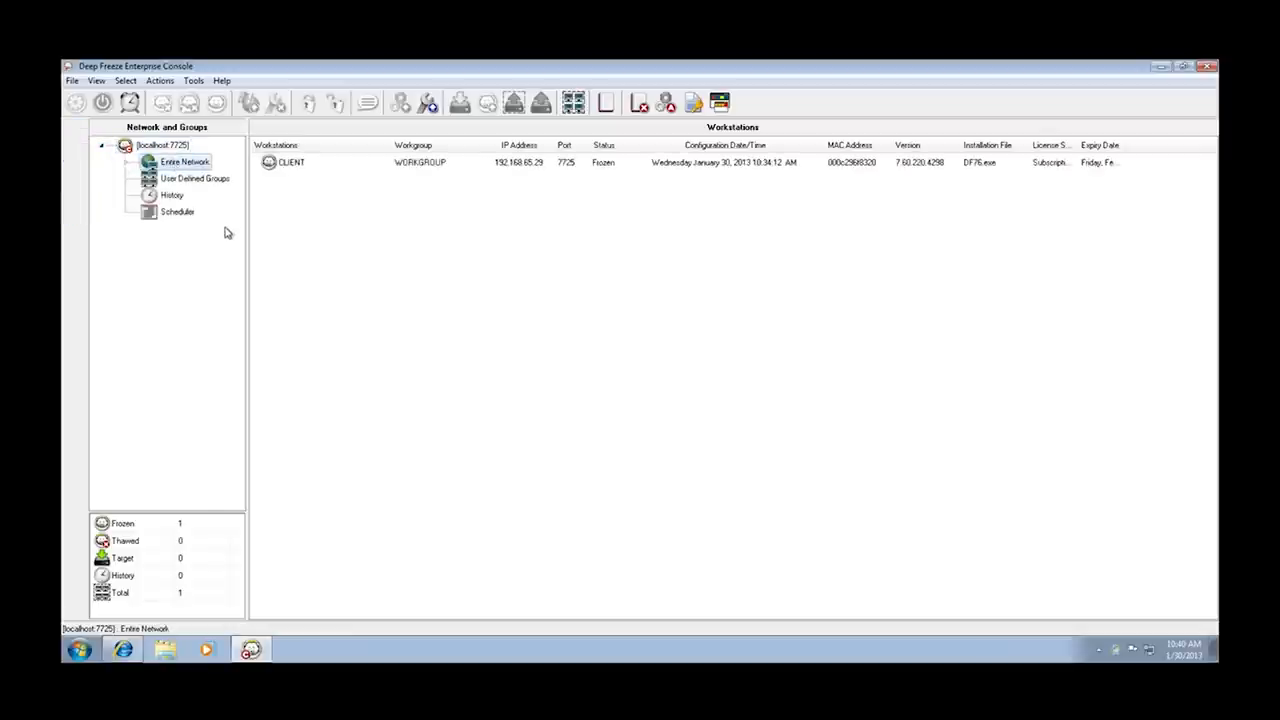
{"action": "left_click", "coordinate": [292, 162]}
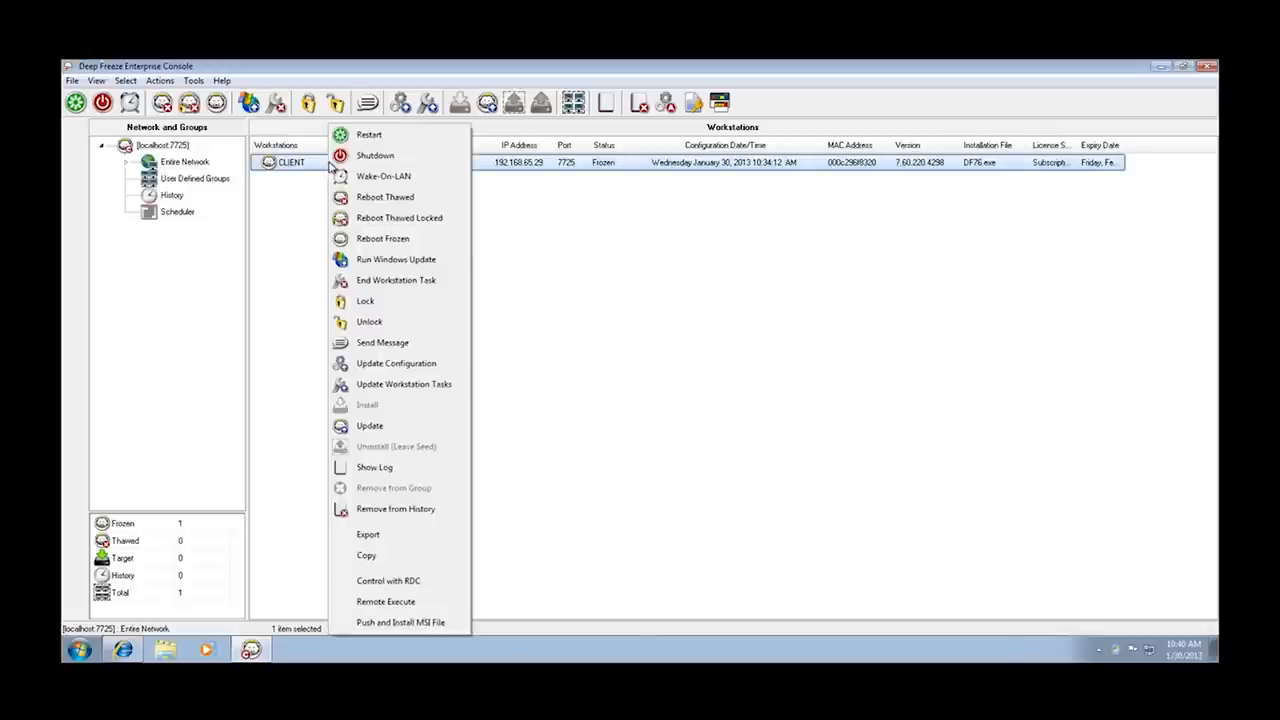
{"action": "mouse_move", "coordinate": [312, 168]}
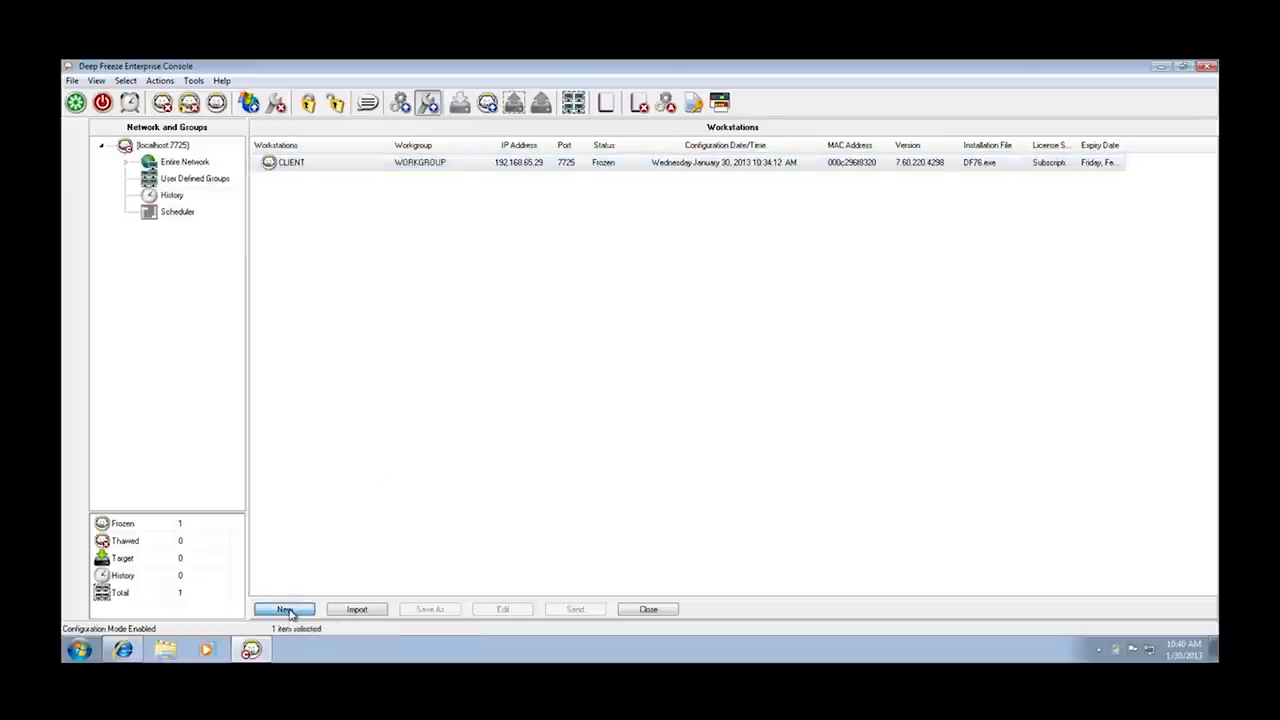
Create a new workstation configuration with a Thawed Period task and confirm its dialog.
{"action": "left_click", "coordinate": [284, 608]}
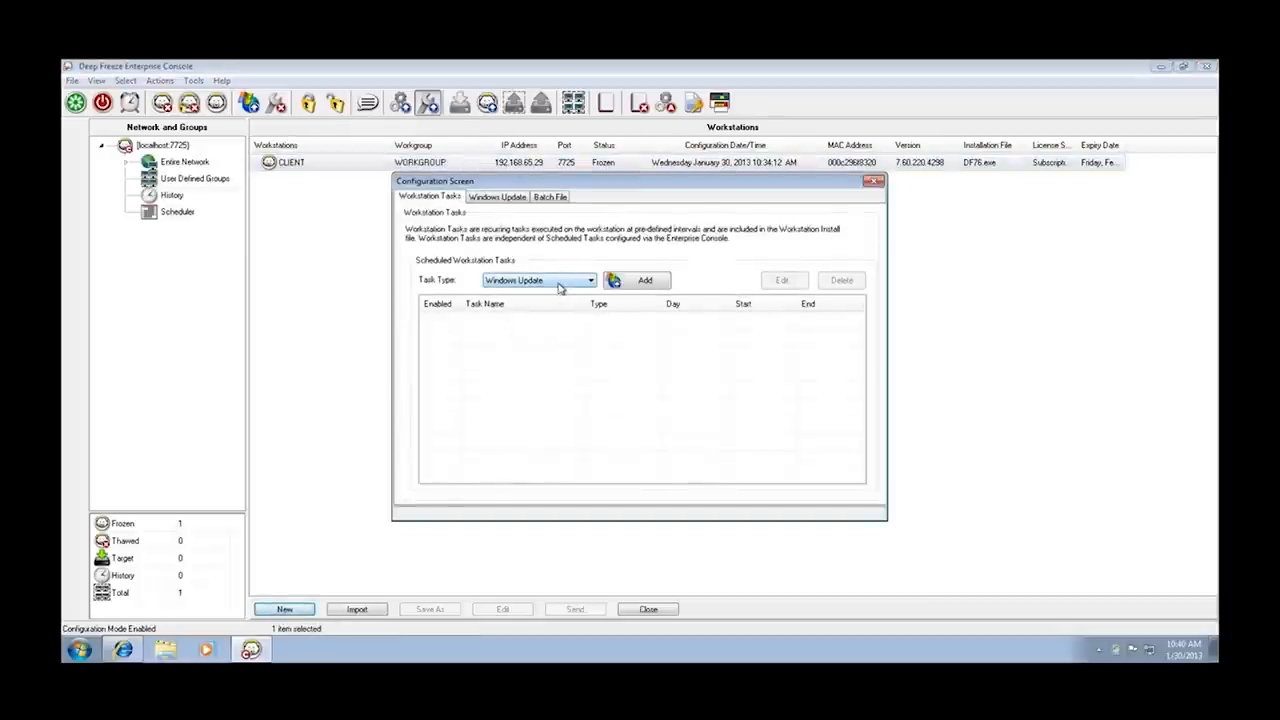
{"action": "left_click", "coordinate": [588, 280]}
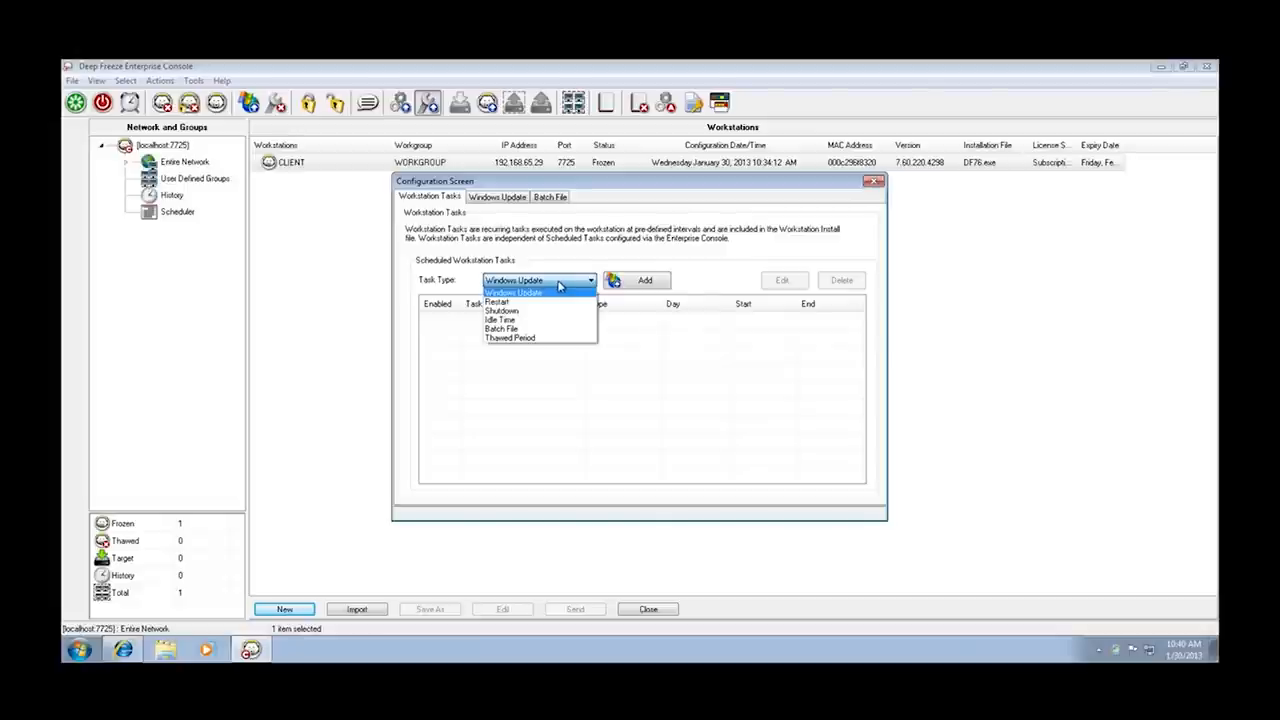
{"action": "left_click", "coordinate": [510, 336]}
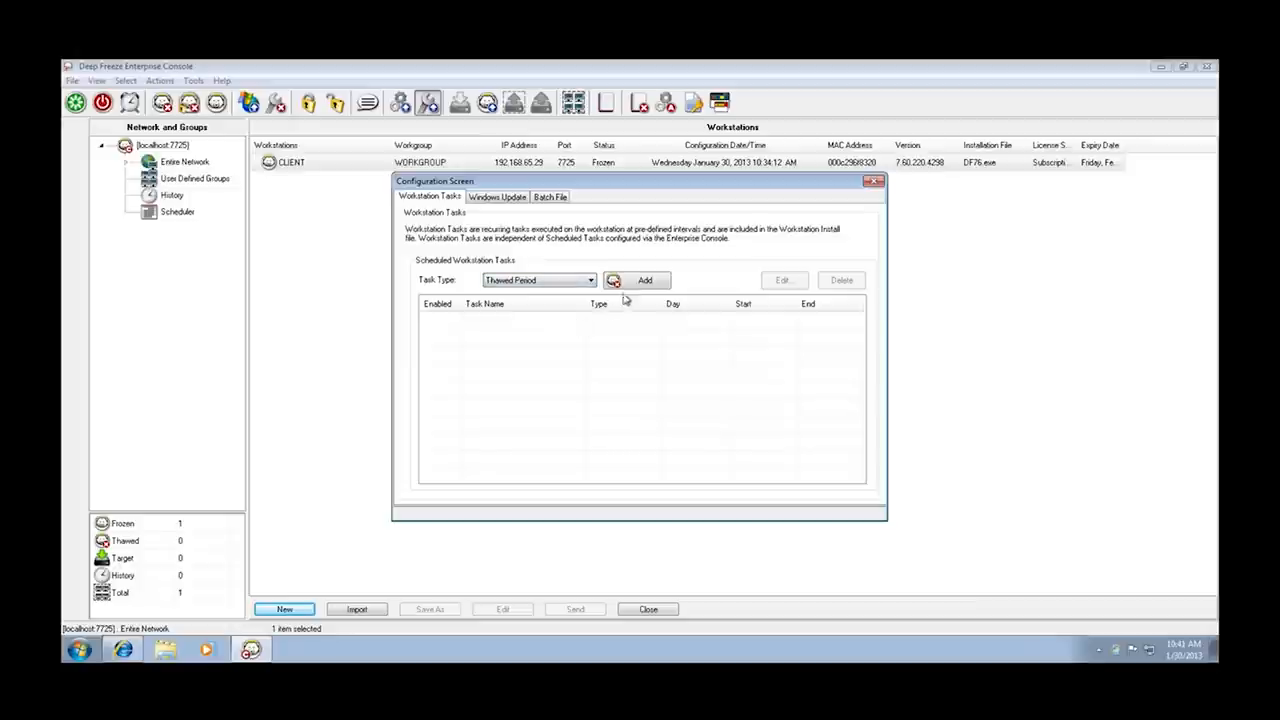
{"action": "left_click", "coordinate": [644, 280]}
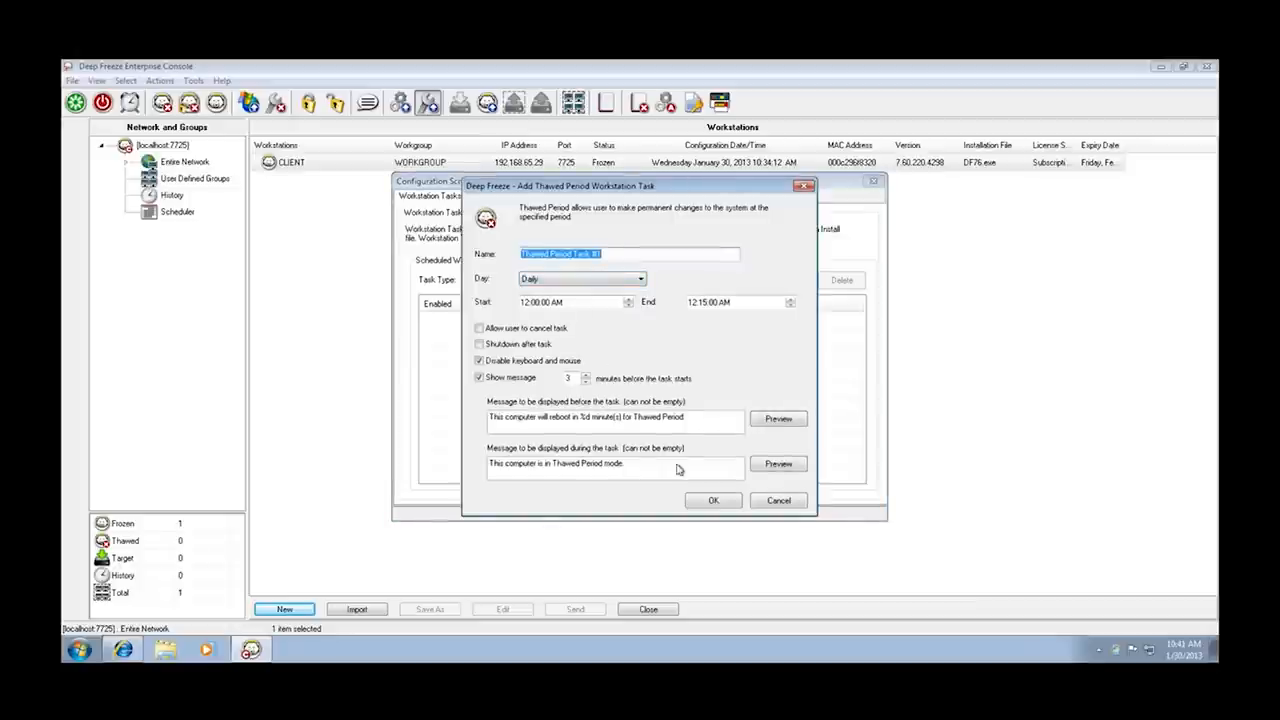
{"action": "left_click", "coordinate": [712, 500]}
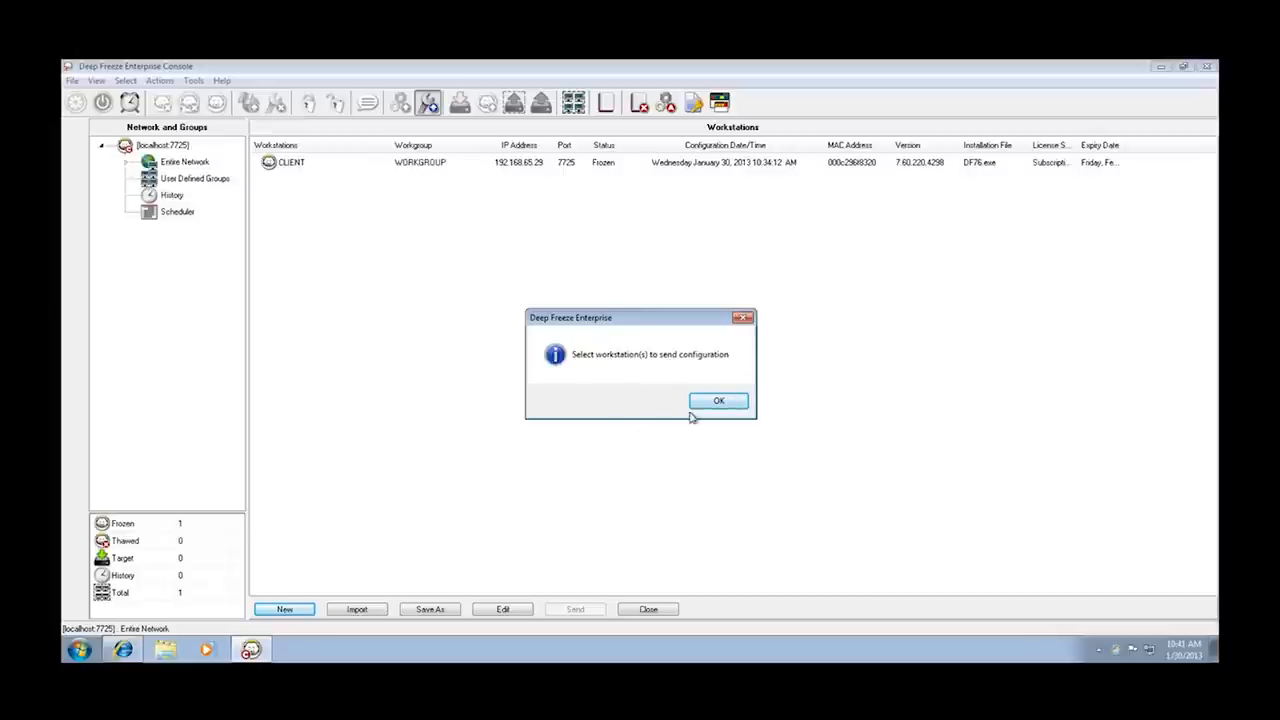
Send the configuration to CLIENT and acknowledge the successful update message.
{"action": "left_click", "coordinate": [718, 400]}
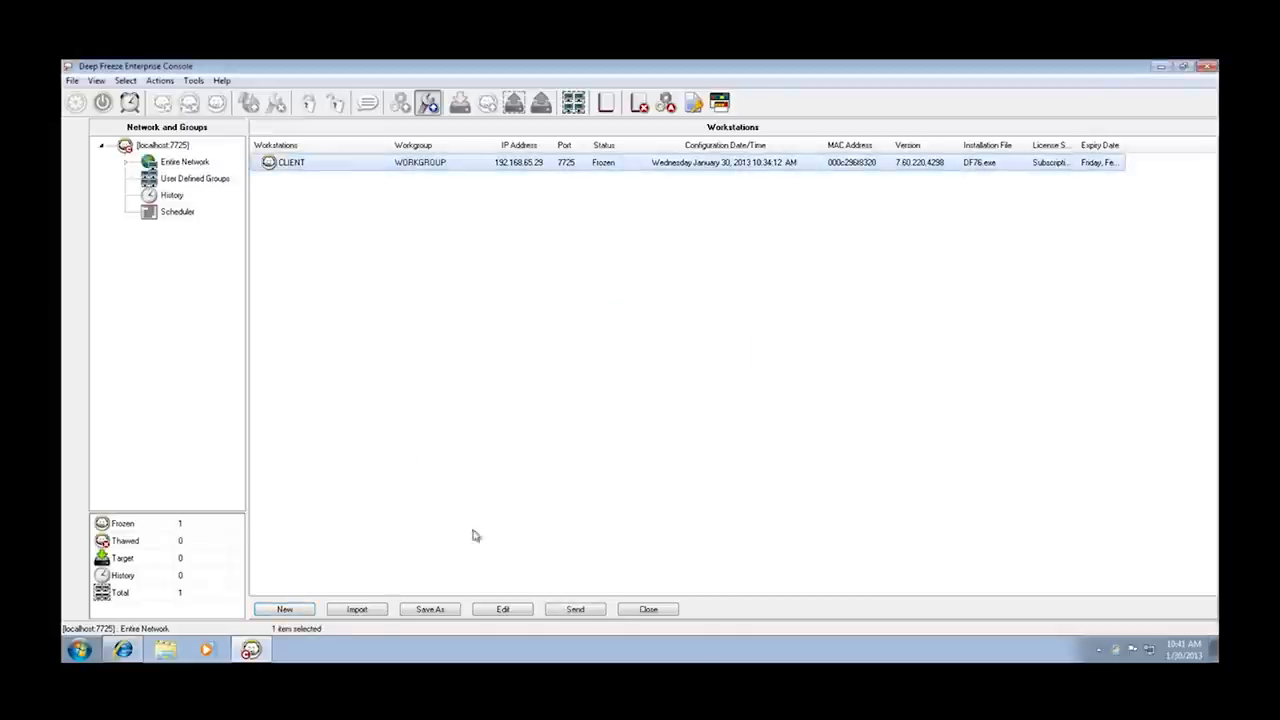
{"action": "left_click", "coordinate": [574, 608]}
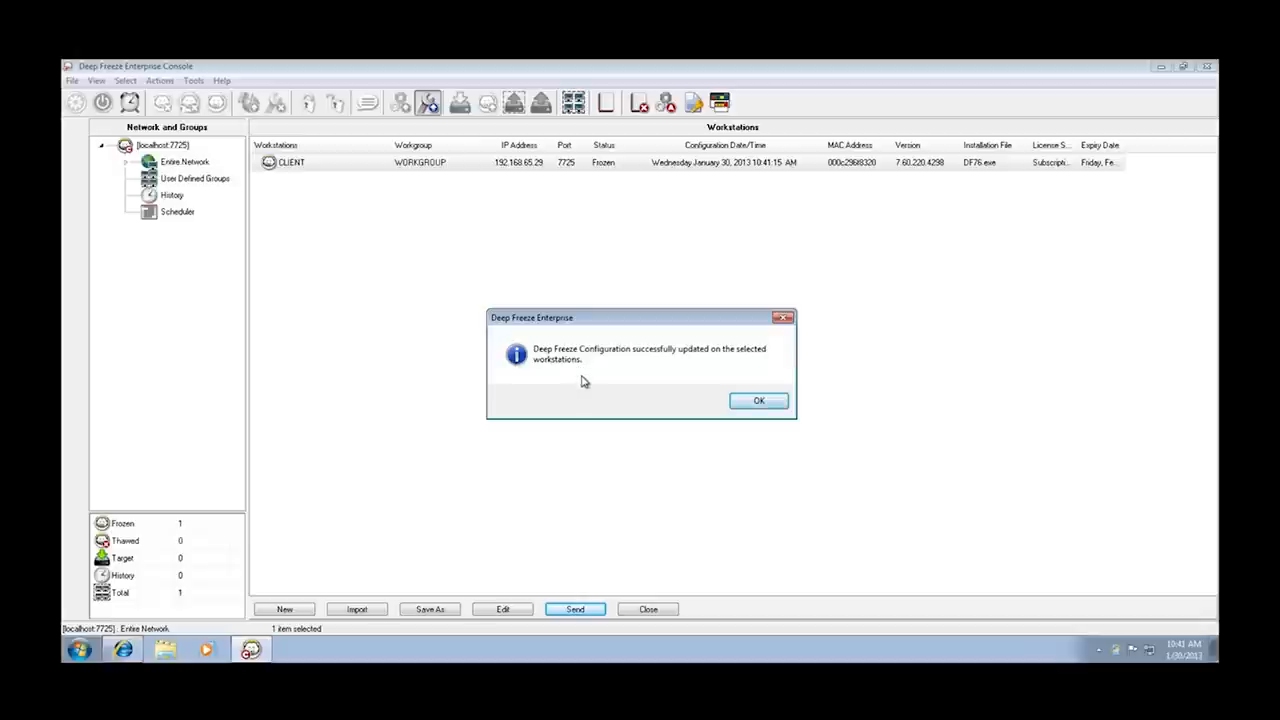
{"action": "mouse_move", "coordinate": [672, 404]}
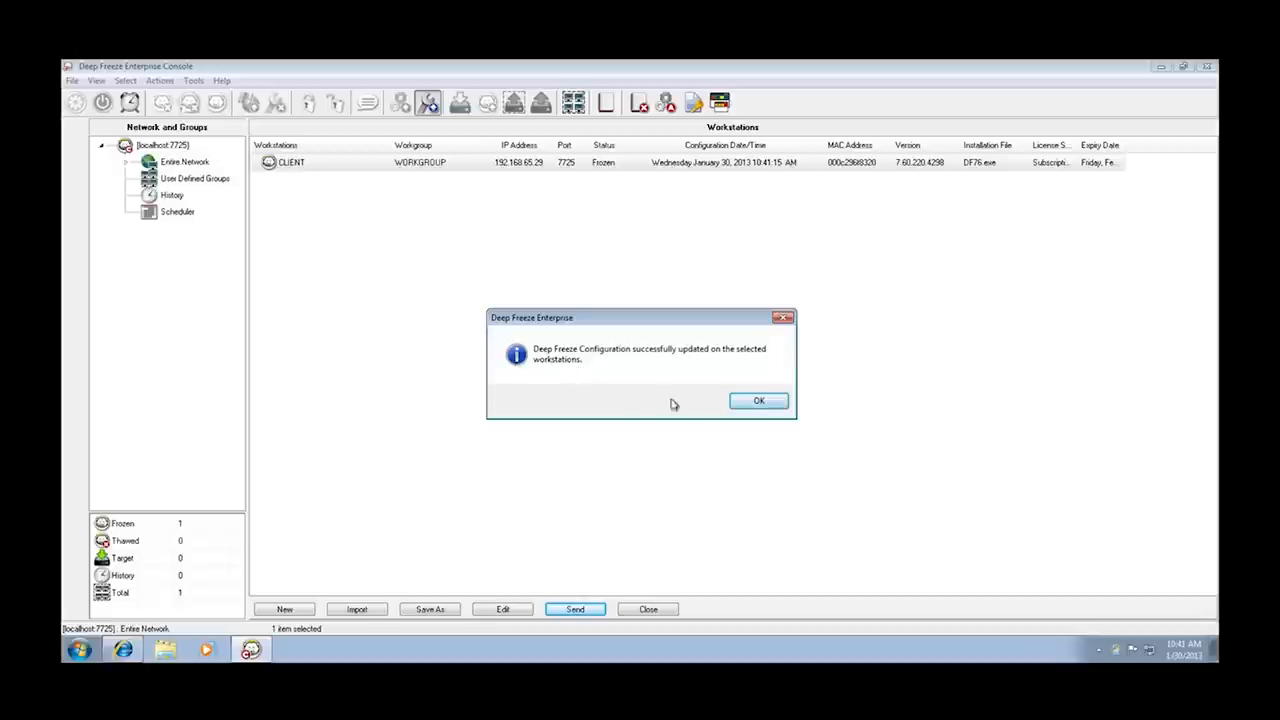
{"action": "left_click", "coordinate": [758, 400]}
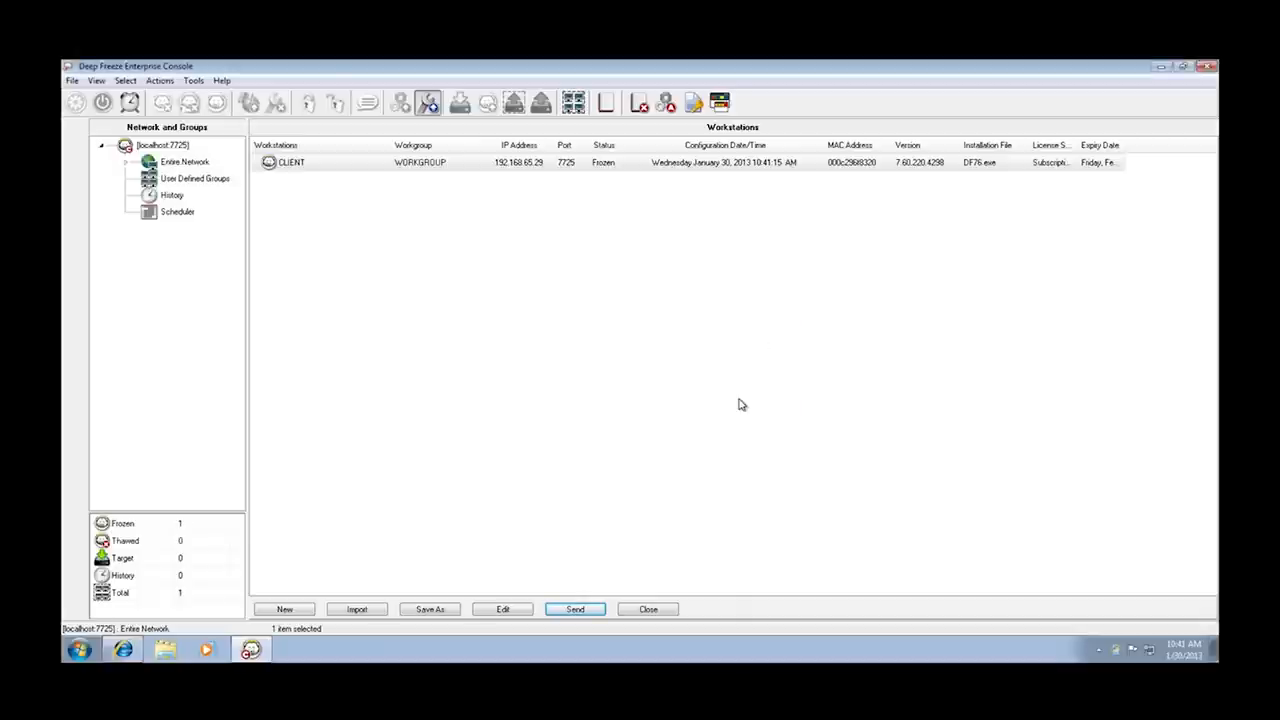